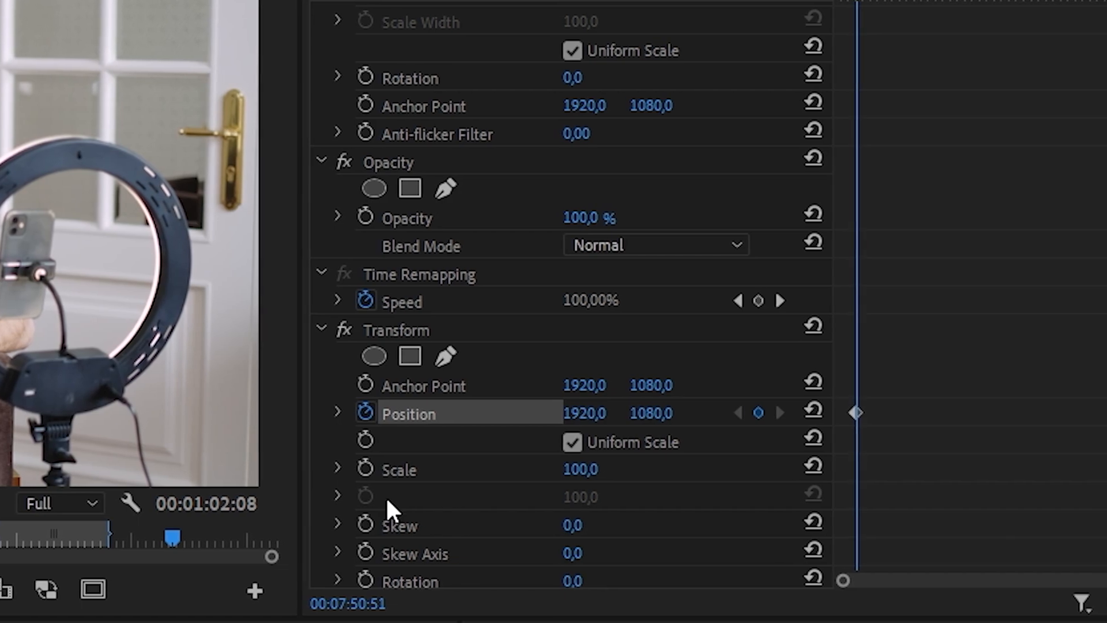
Step: Enable Scale keyframing alongside Position for the Transform effect
click(397, 469)
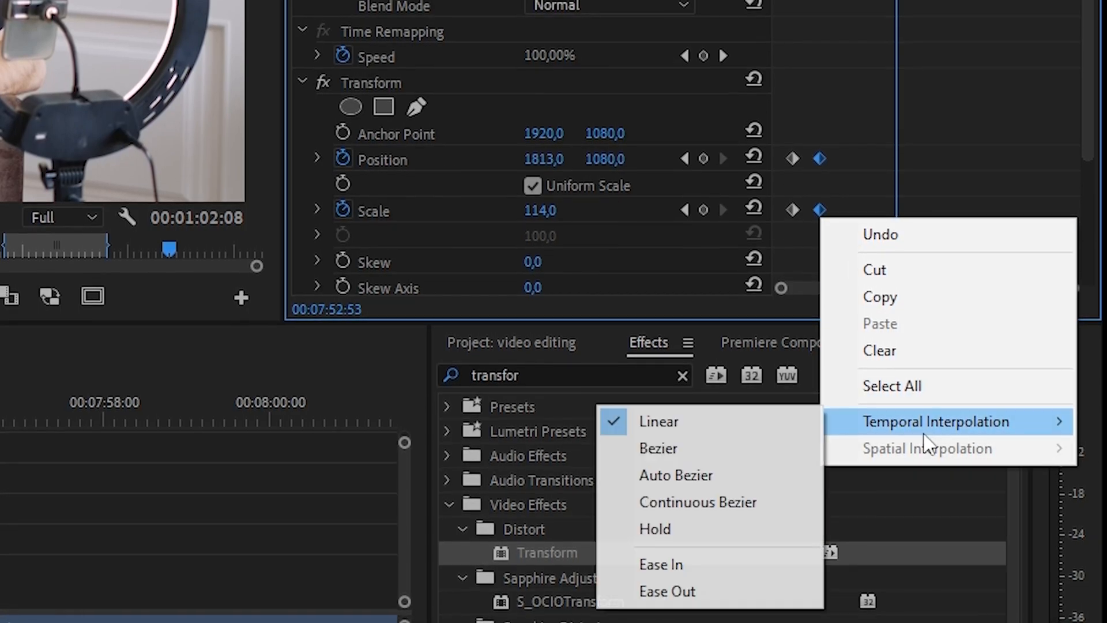
mouse_move(683, 560)
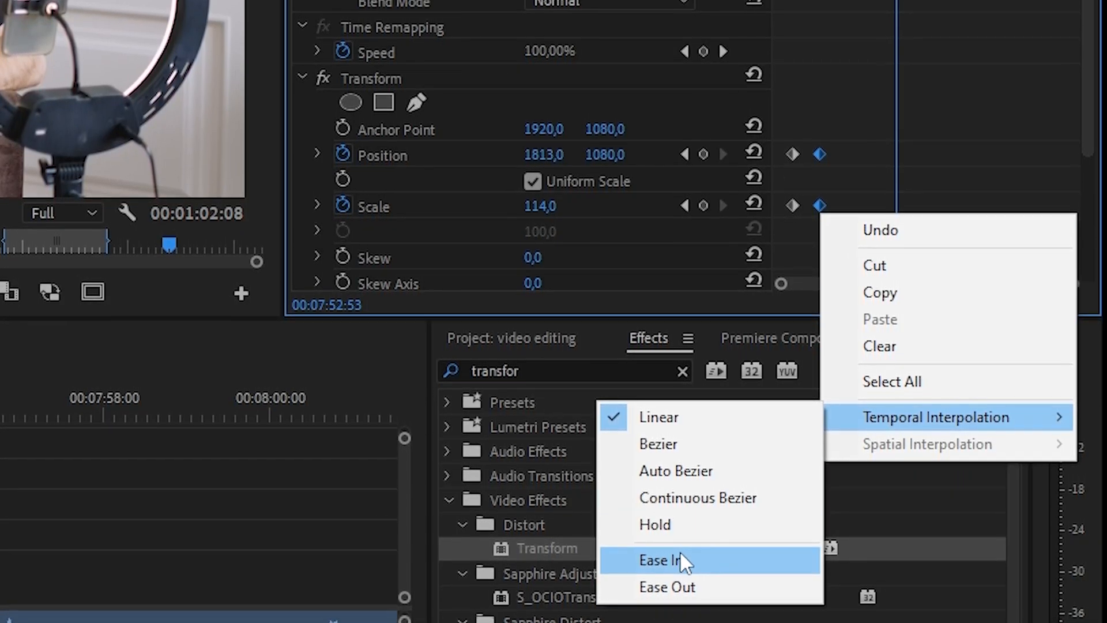
Step: Apply Ease In to the ending keyframes and bring up timing options for the starting ones
click(663, 560)
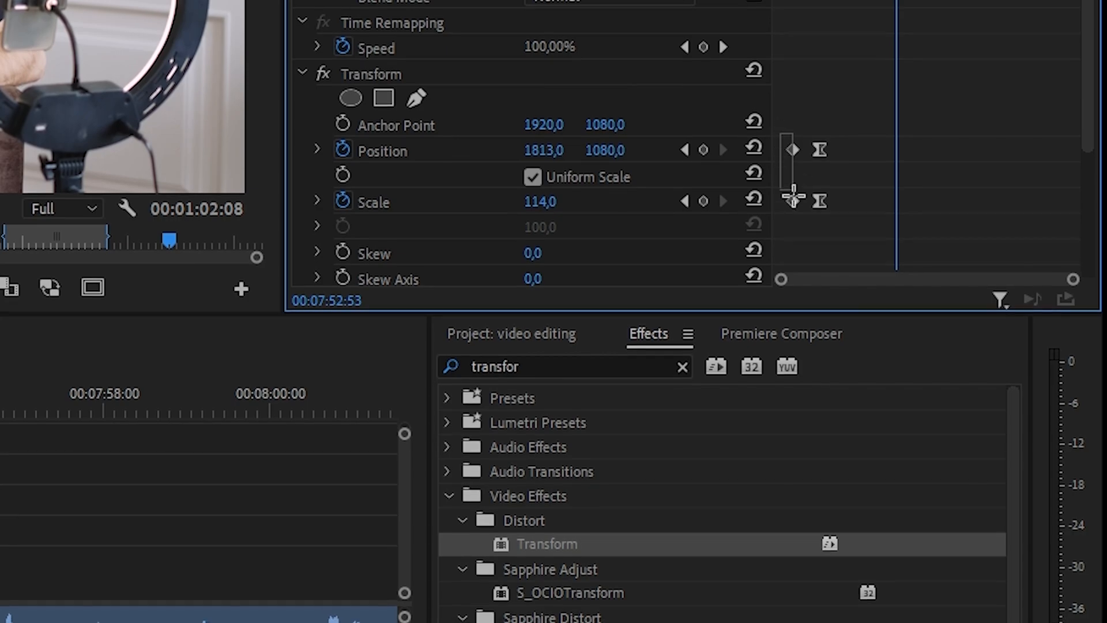
right_click(792, 200)
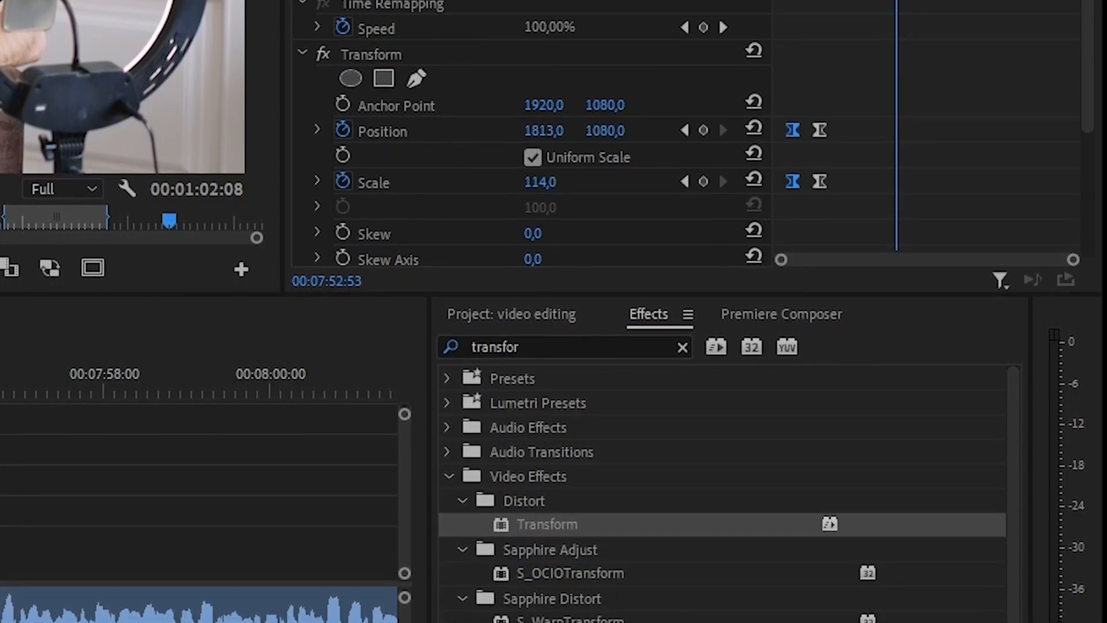
Step: Scroll Effect Controls to the Position velocity graph and collapse the Scale graph
scroll(down, 3)
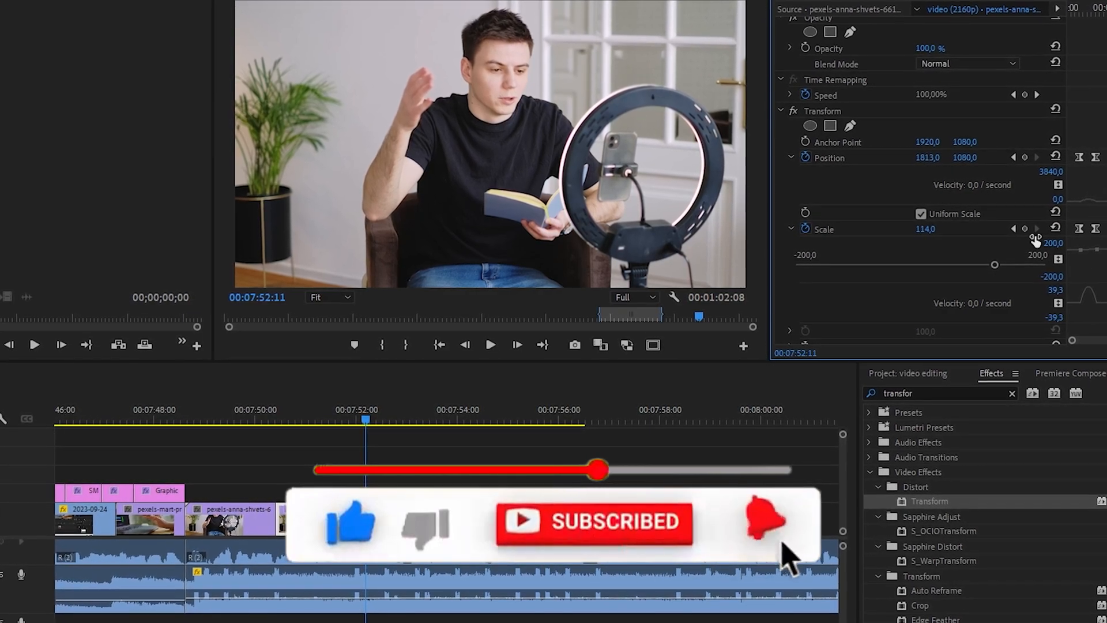
click(790, 158)
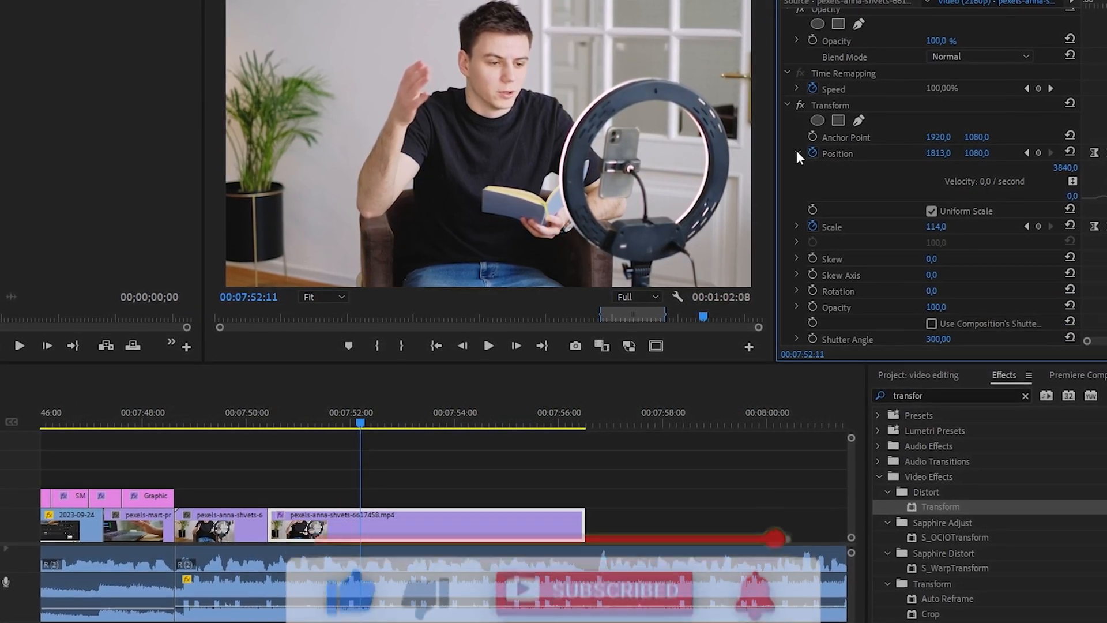